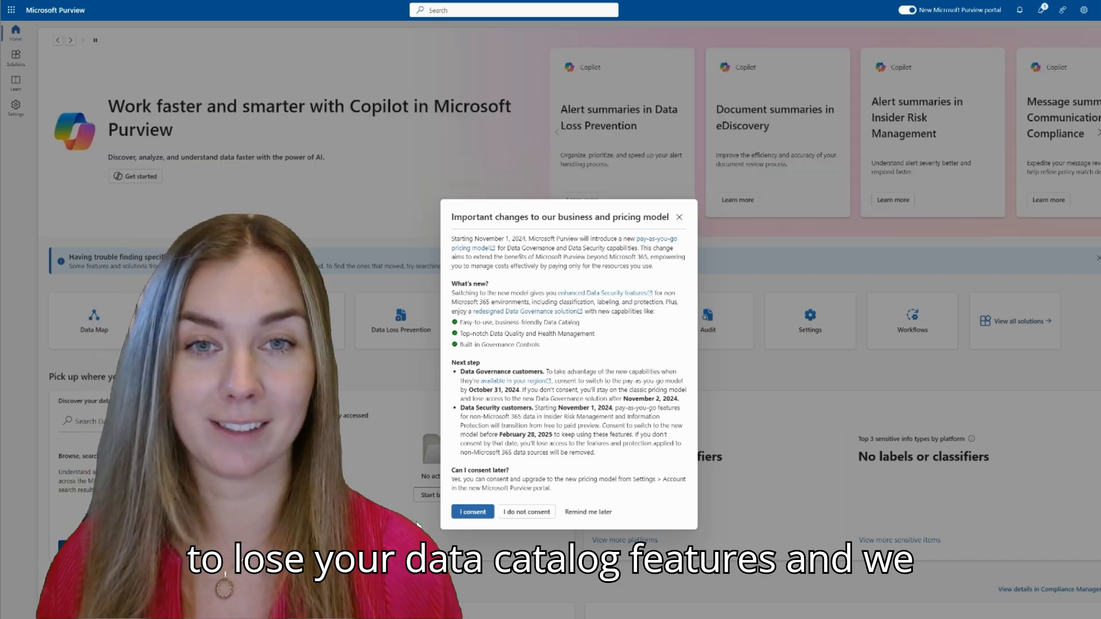
- Dismiss the 'Important changes to our business and pricing model' notice
{"action": "left_click", "coordinate": [473, 512]}
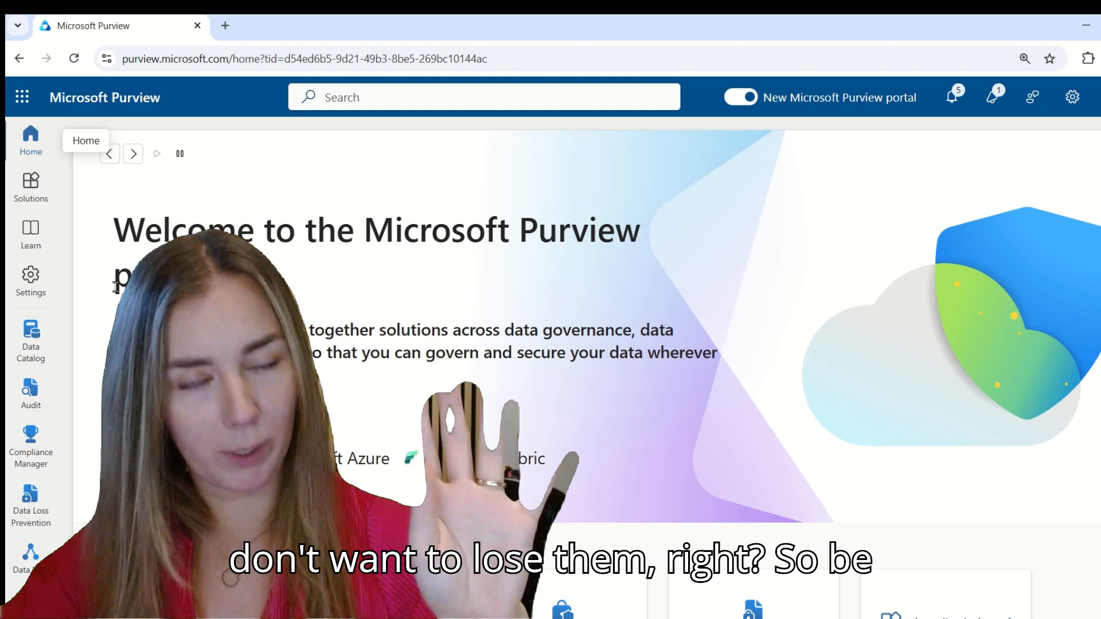
- Navigate from the Solutions menu into the Data Map domains view
{"action": "left_click", "coordinate": [30, 187]}
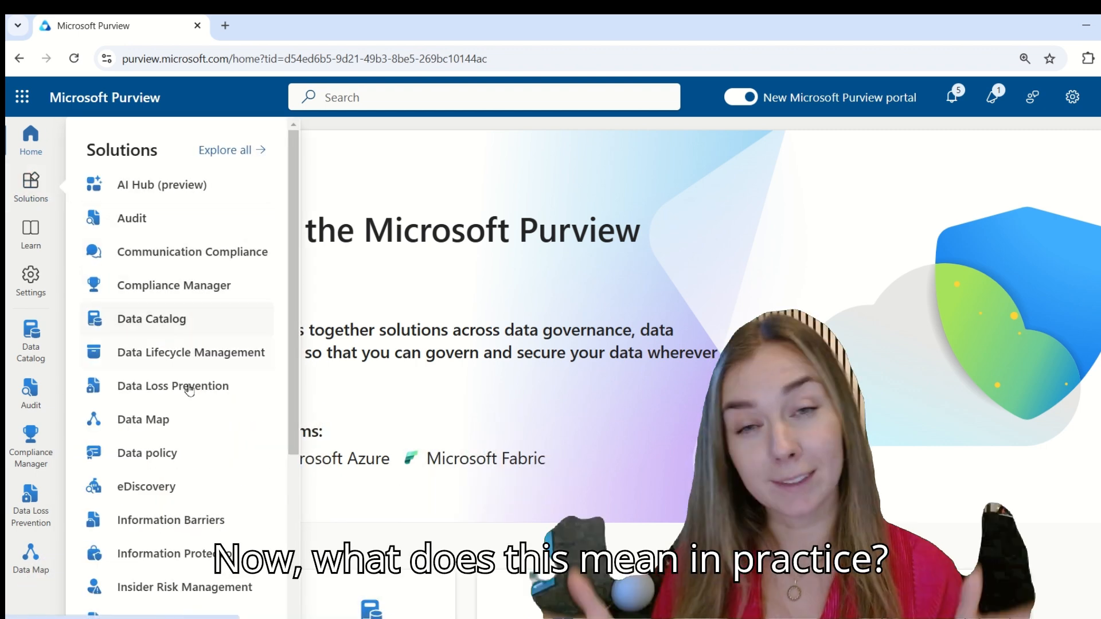
{"action": "left_click", "coordinate": [143, 420]}
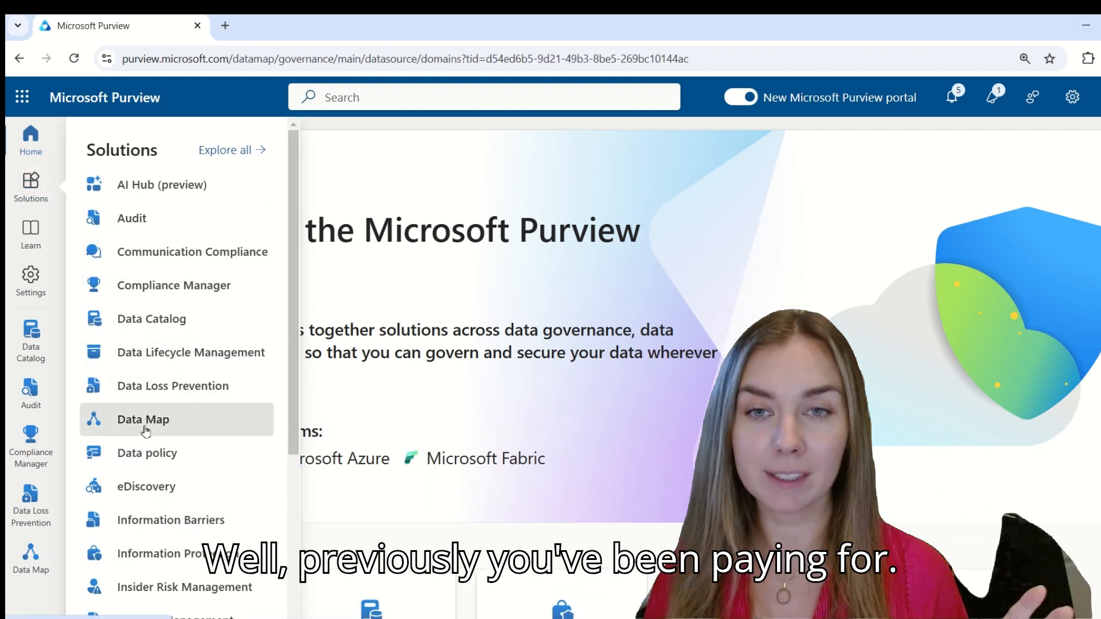
{"action": "left_click", "coordinate": [144, 420]}
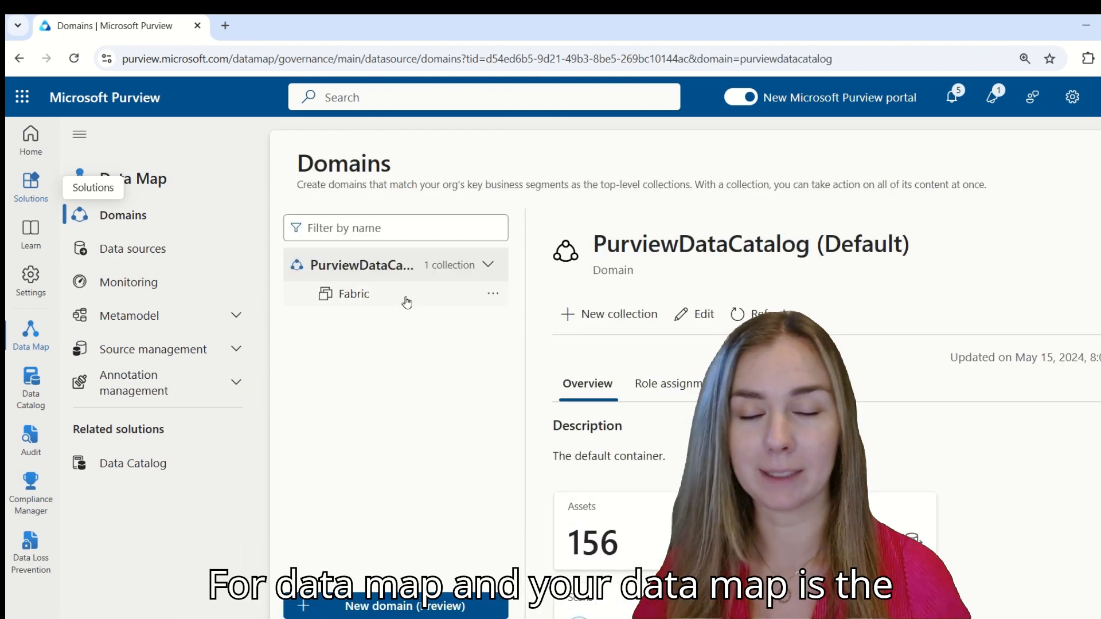
- View the Fabric collection details, then show its registered data sources
{"action": "left_click", "coordinate": [355, 294]}
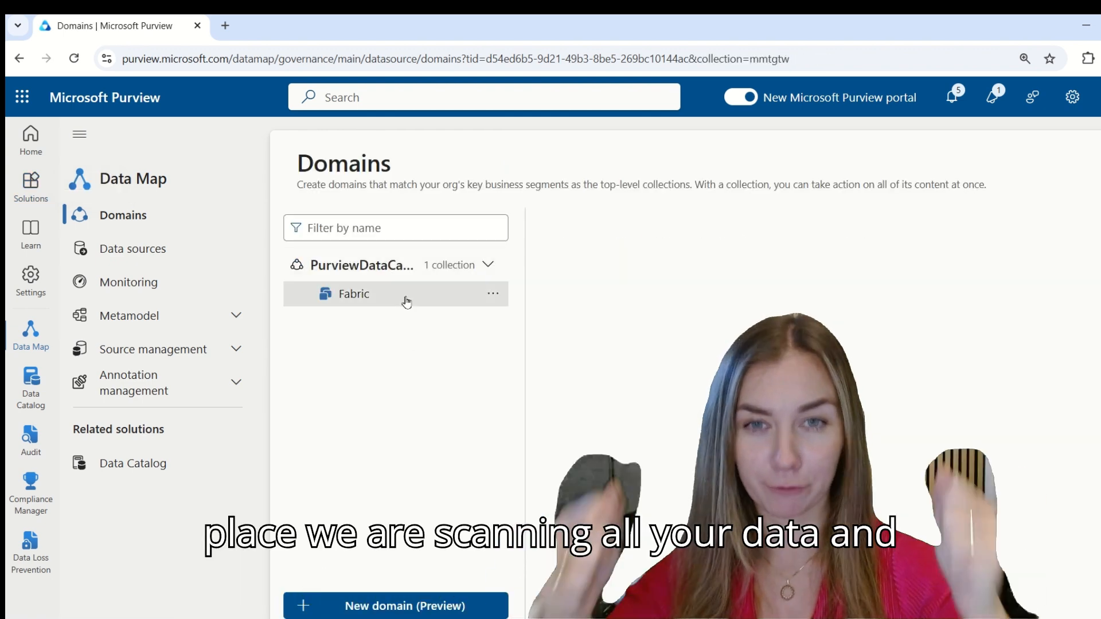
{"action": "left_click", "coordinate": [353, 293]}
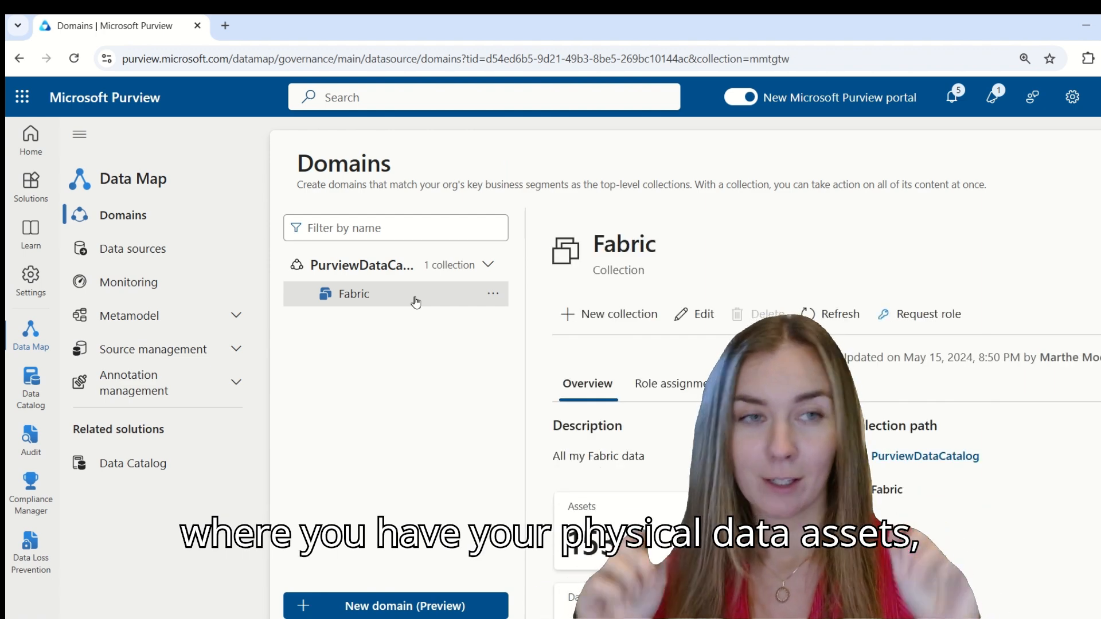
{"action": "left_click", "coordinate": [133, 247]}
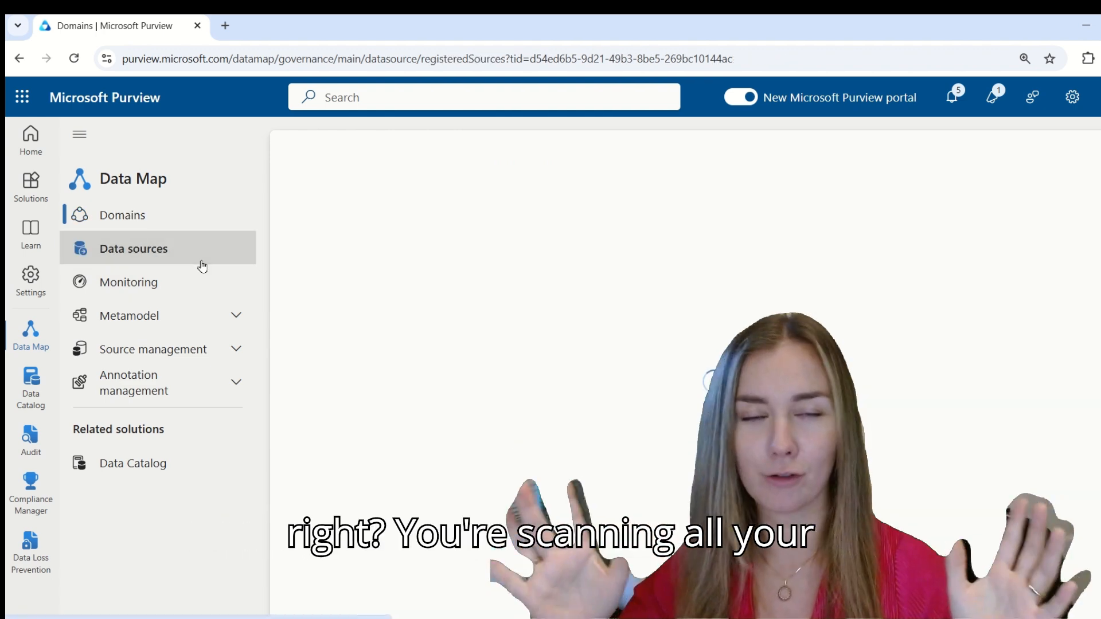
{"action": "left_click", "coordinate": [133, 248]}
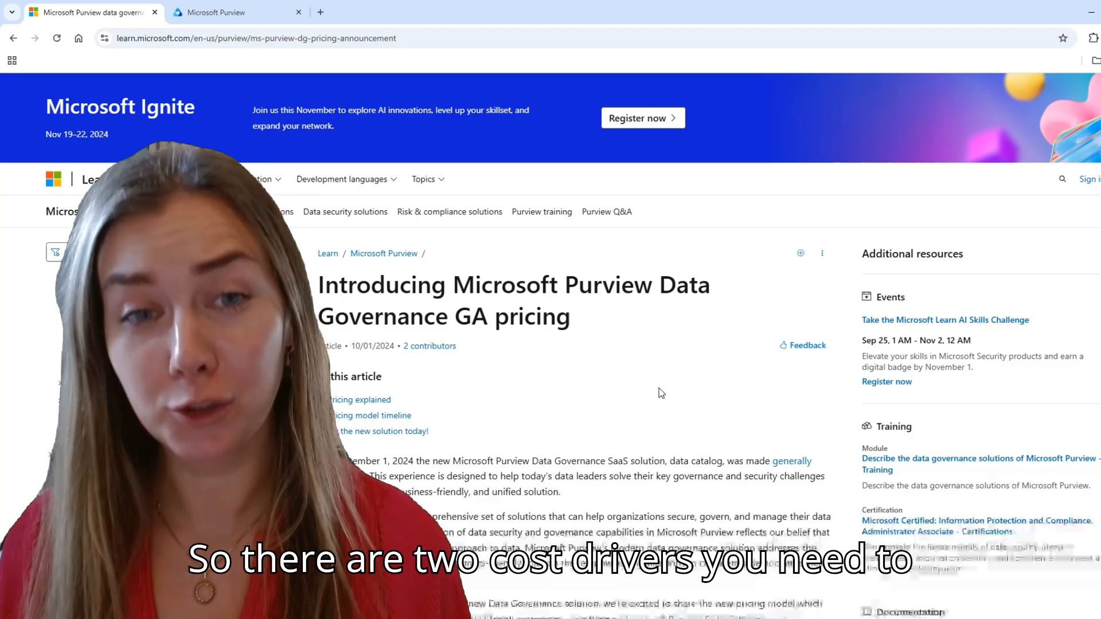
- Scroll the Data Governance GA pricing article down to the 'Pricing explained' section
{"action": "scroll", "scroll_direction": "down", "scroll_amount": 3}
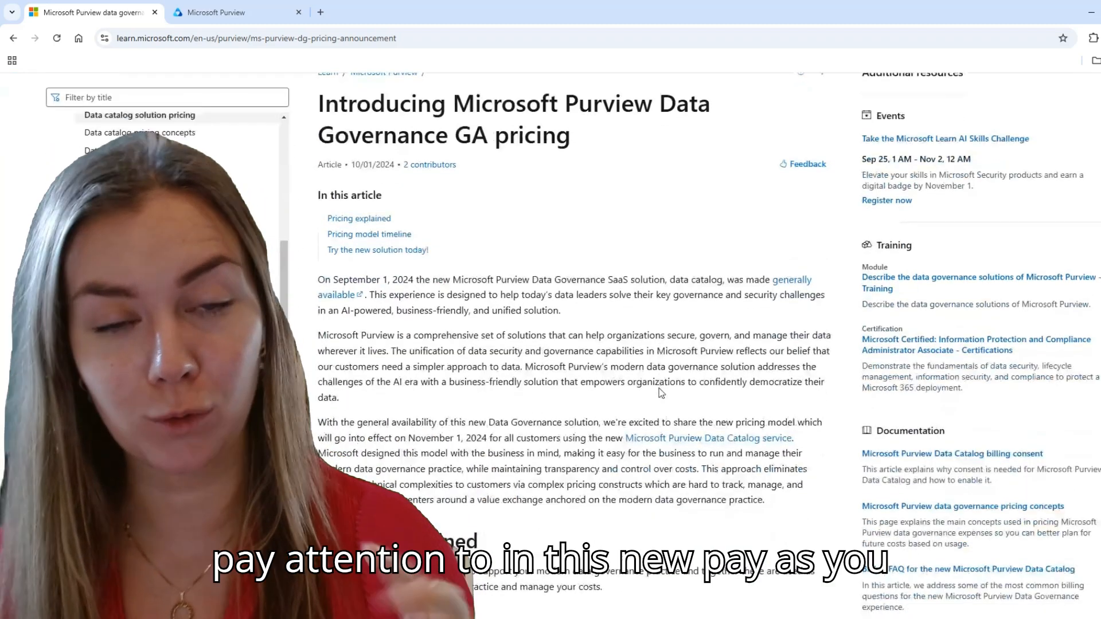
{"action": "scroll", "scroll_direction": "down", "scroll_amount": 3}
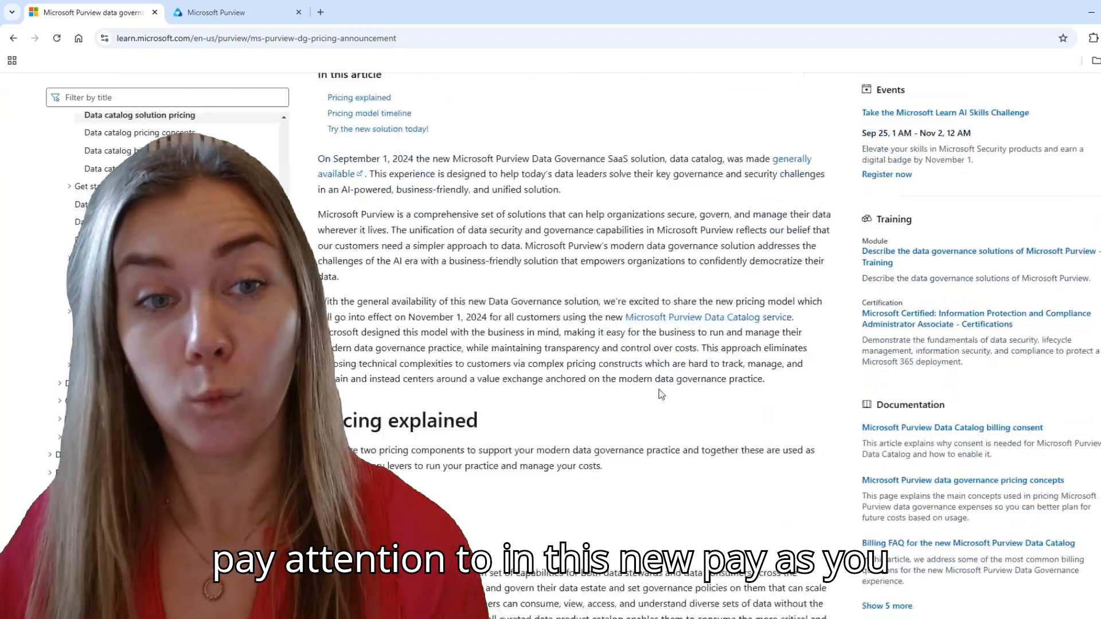
{"action": "scroll", "scroll_direction": "down", "scroll_amount": 3}
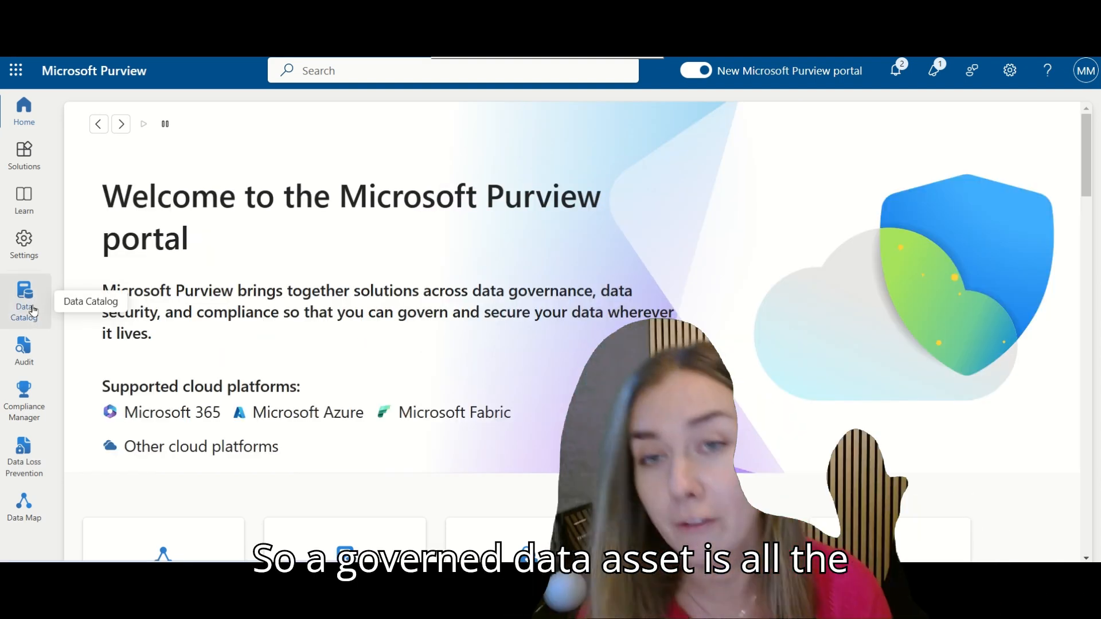
- Go to Data Catalog data products, open Airbnb Oslo and list all 13 of its data assets
{"action": "left_click", "coordinate": [24, 301]}
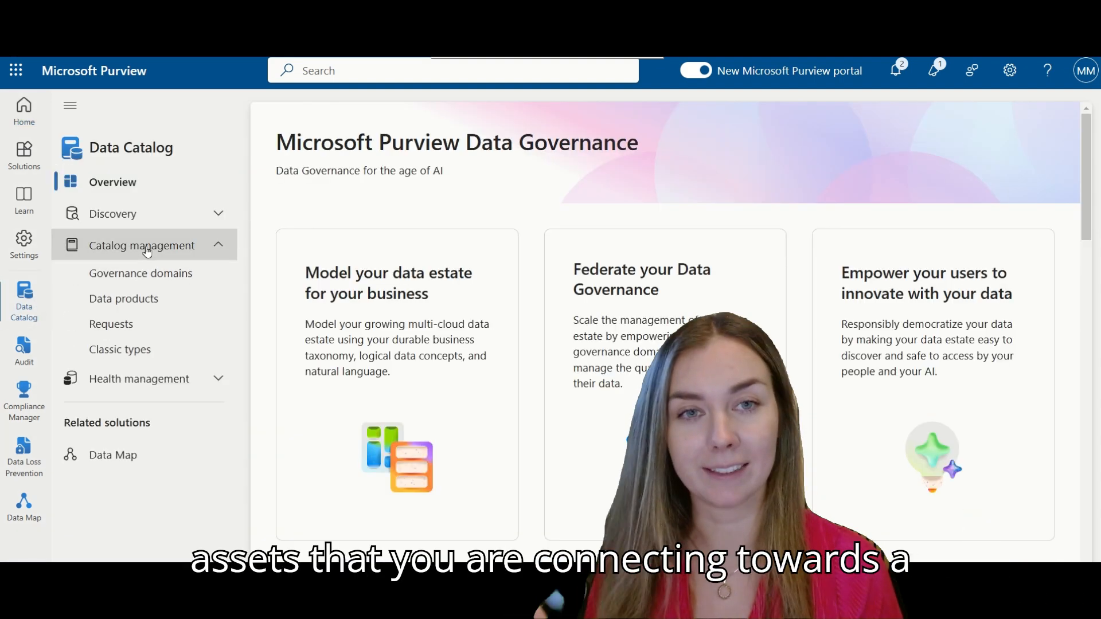
{"action": "left_click", "coordinate": [123, 298]}
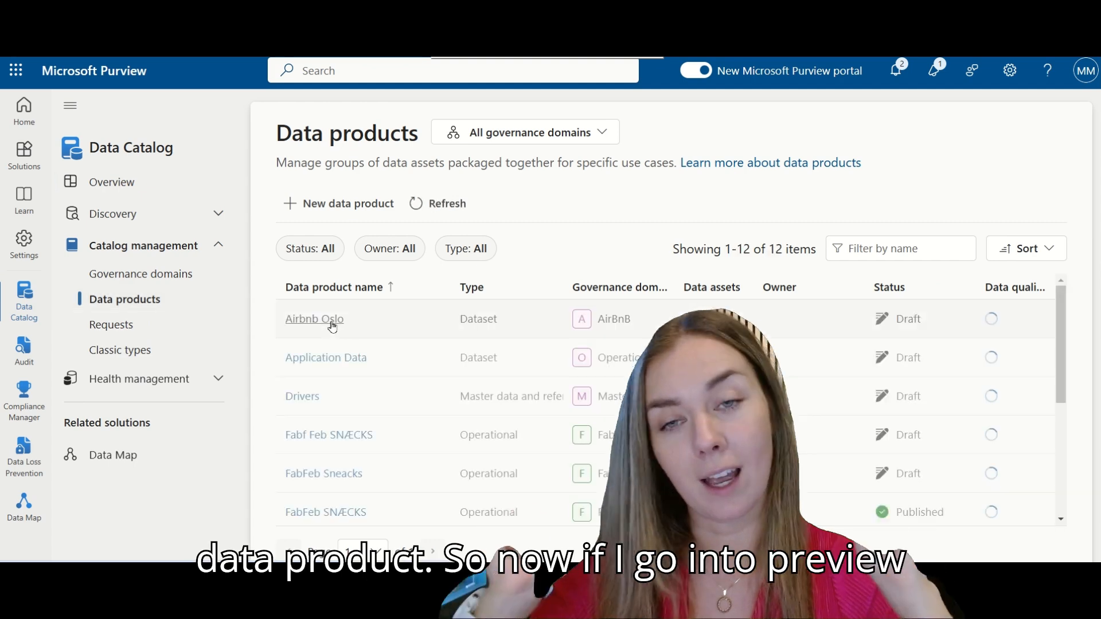
{"action": "left_click", "coordinate": [314, 319]}
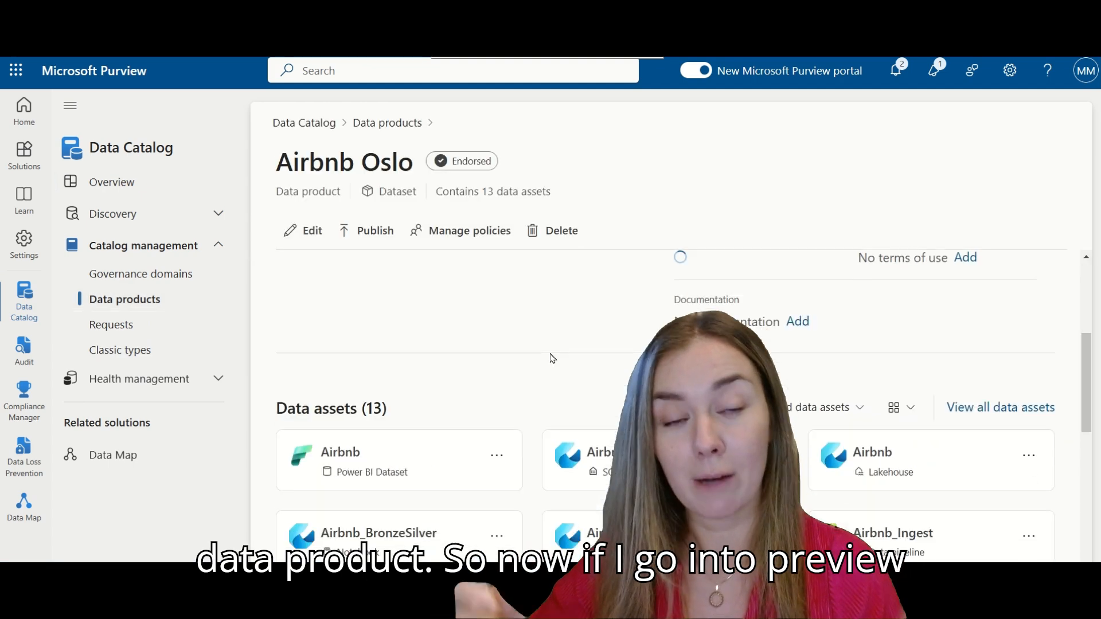
{"action": "scroll", "scroll_direction": "down", "scroll_amount": 3}
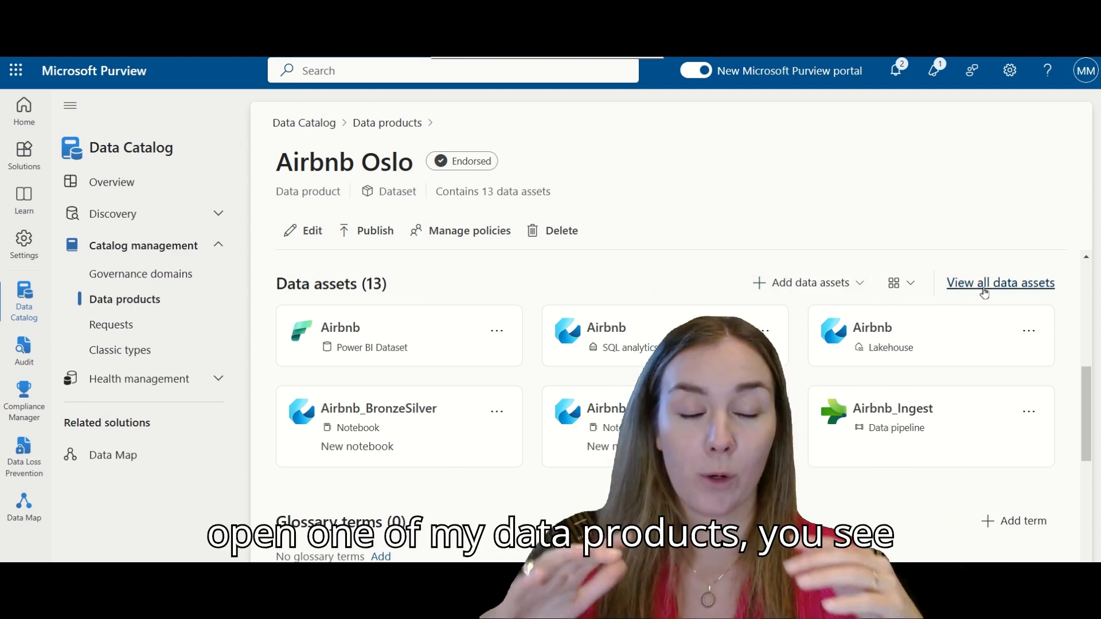
{"action": "left_click", "coordinate": [1000, 282]}
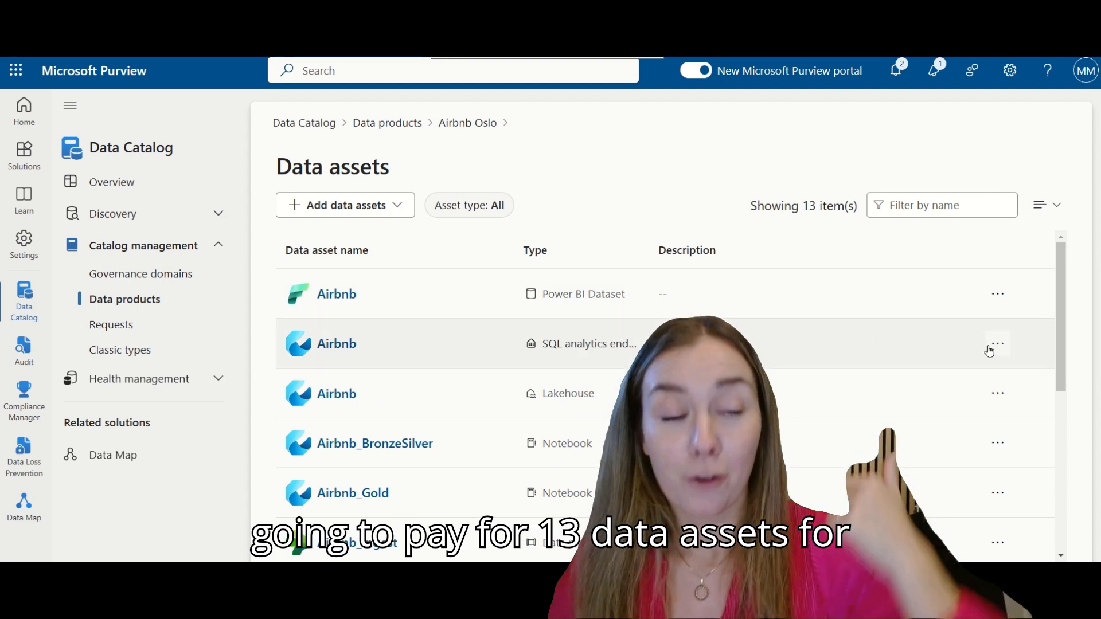
- Remove assets from Airbnb Oslo via their action menus, leaving 11 data assets
{"action": "left_click", "coordinate": [996, 343]}
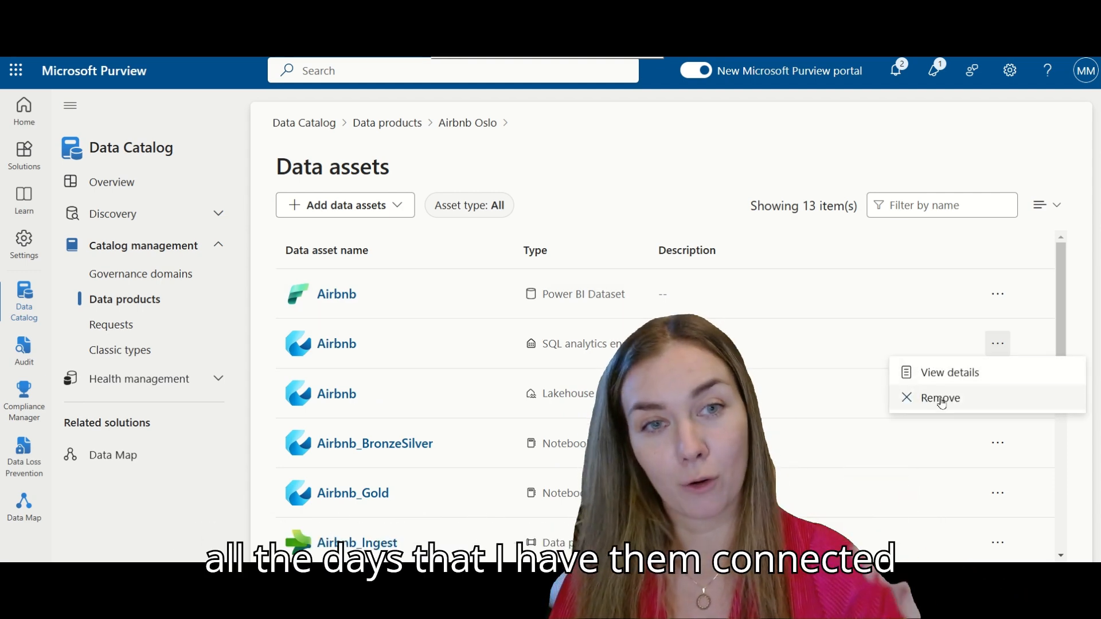
{"action": "mouse_move", "coordinate": [976, 402]}
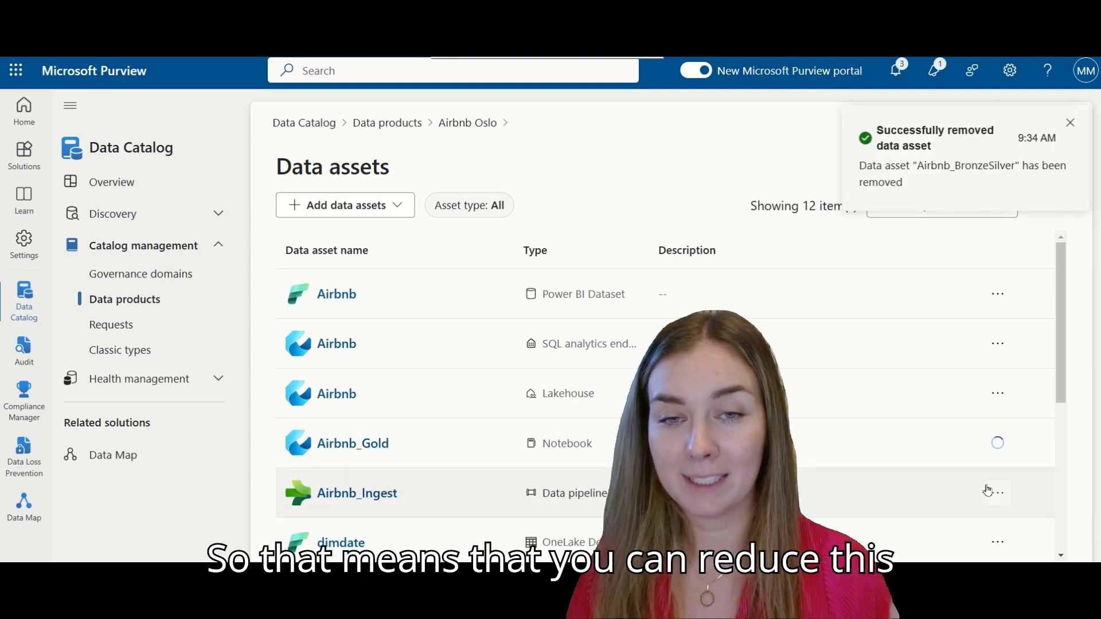
{"action": "left_click", "coordinate": [997, 442]}
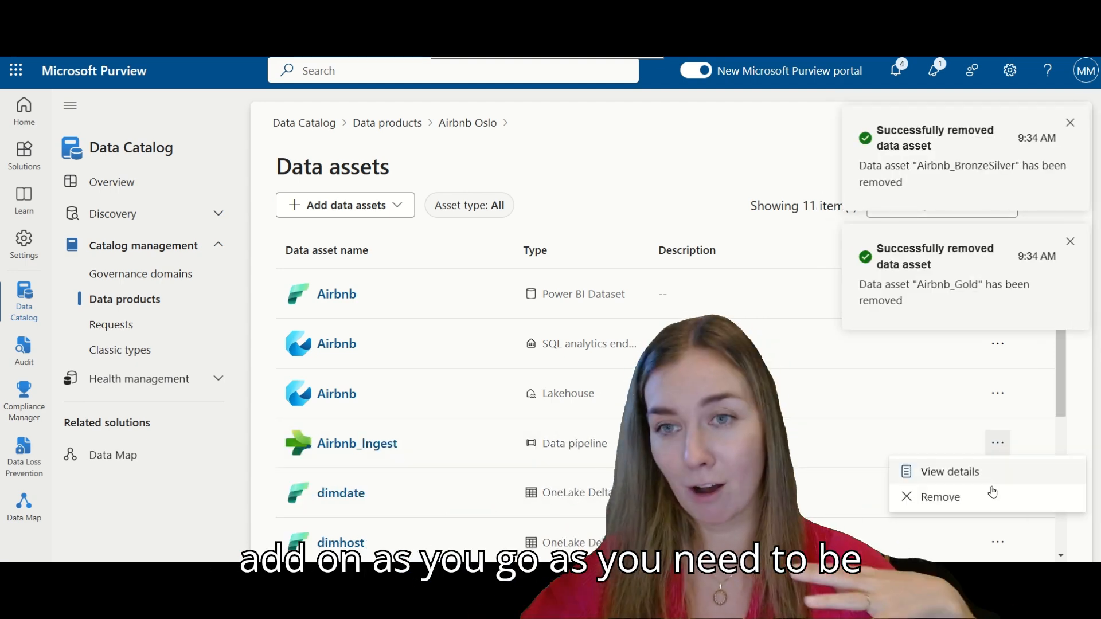
{"action": "left_click", "coordinate": [939, 497]}
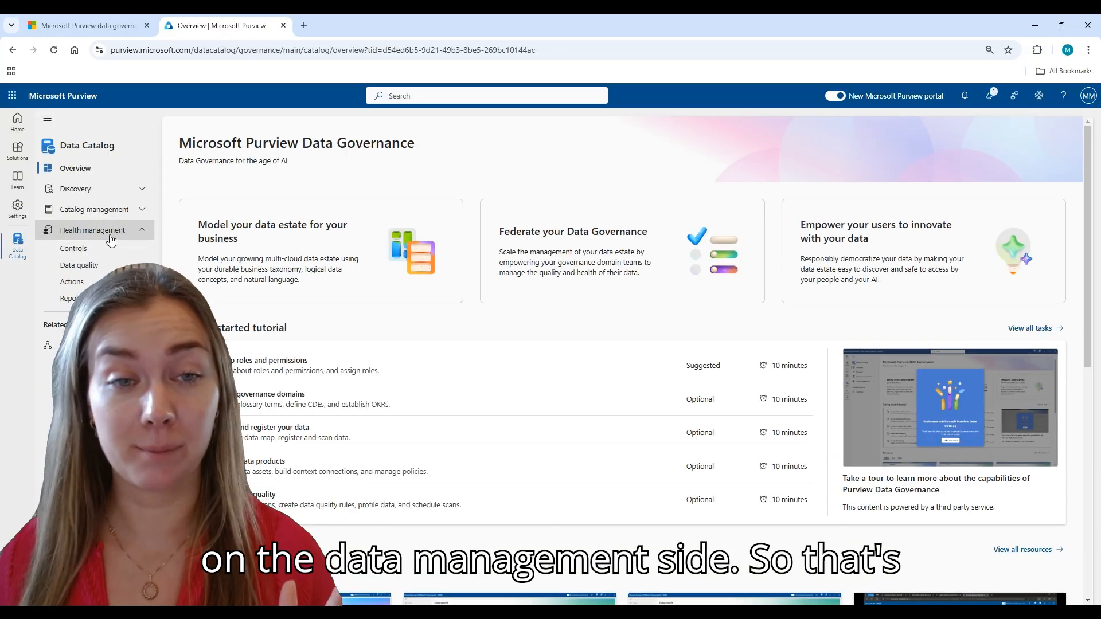
- Go to Health management Data quality, choose the AirBnB domain and open Airbnb Oslo
{"action": "left_click", "coordinate": [79, 265]}
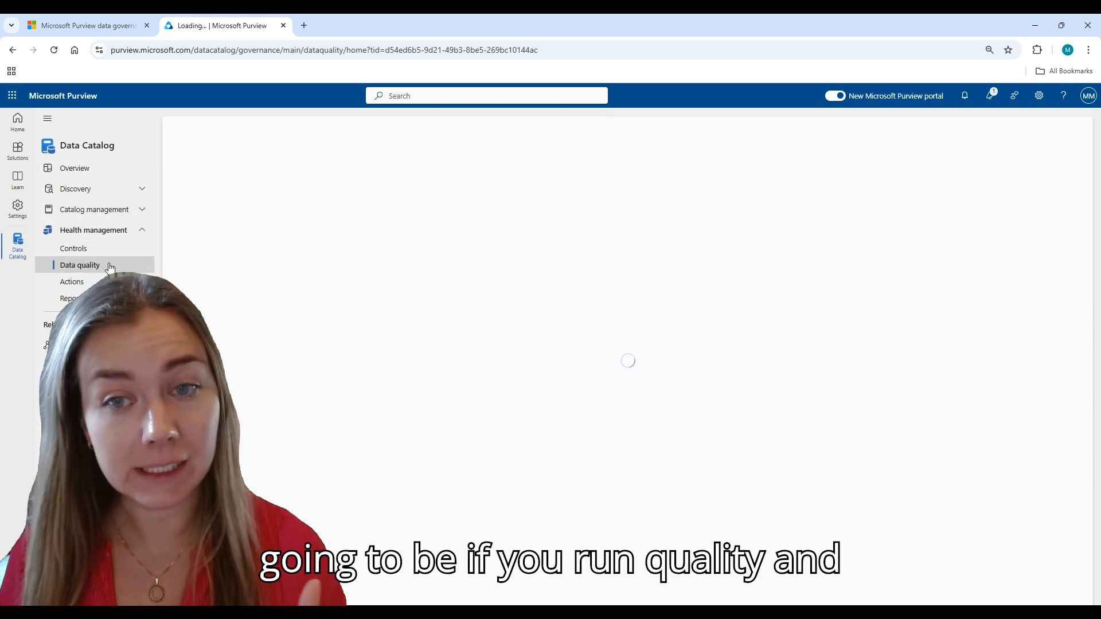
{"action": "left_click", "coordinate": [80, 265]}
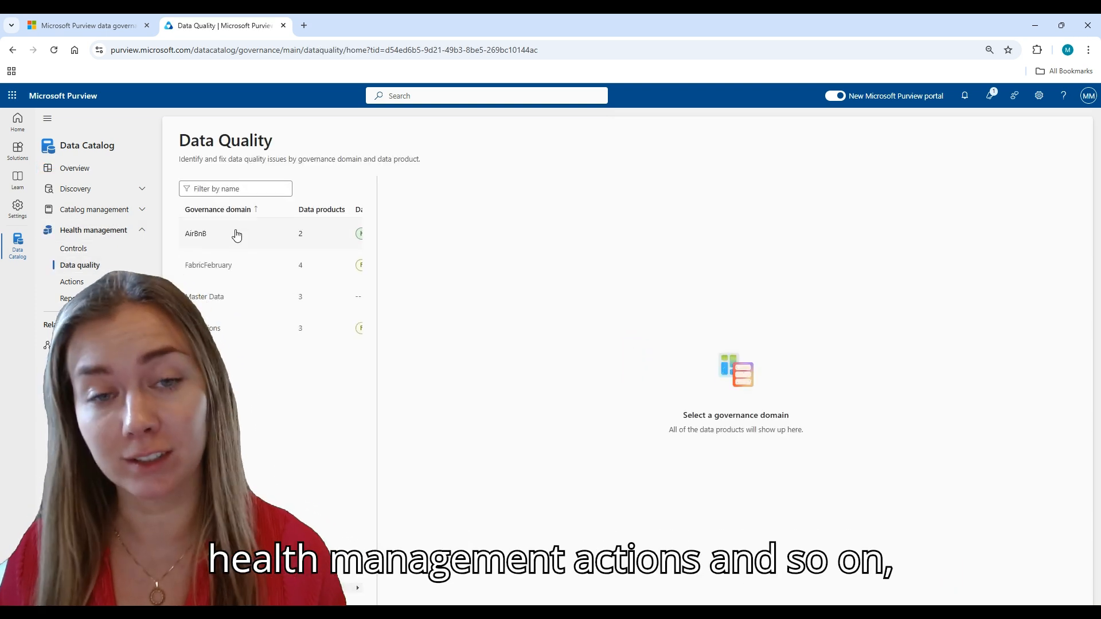
{"action": "left_click", "coordinate": [225, 233]}
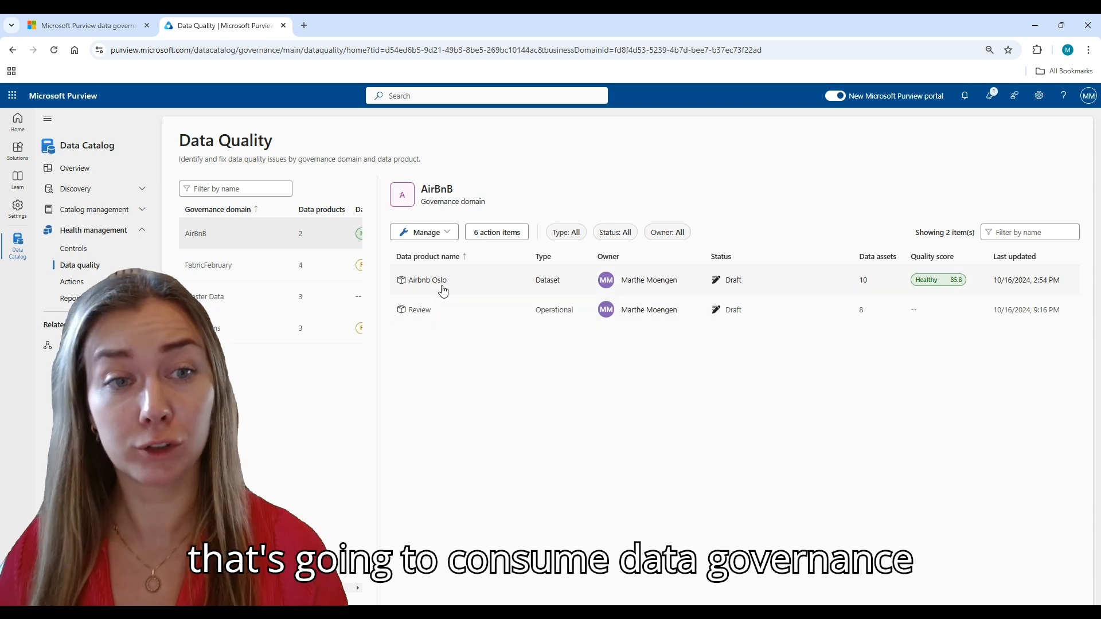
{"action": "left_click", "coordinate": [427, 280]}
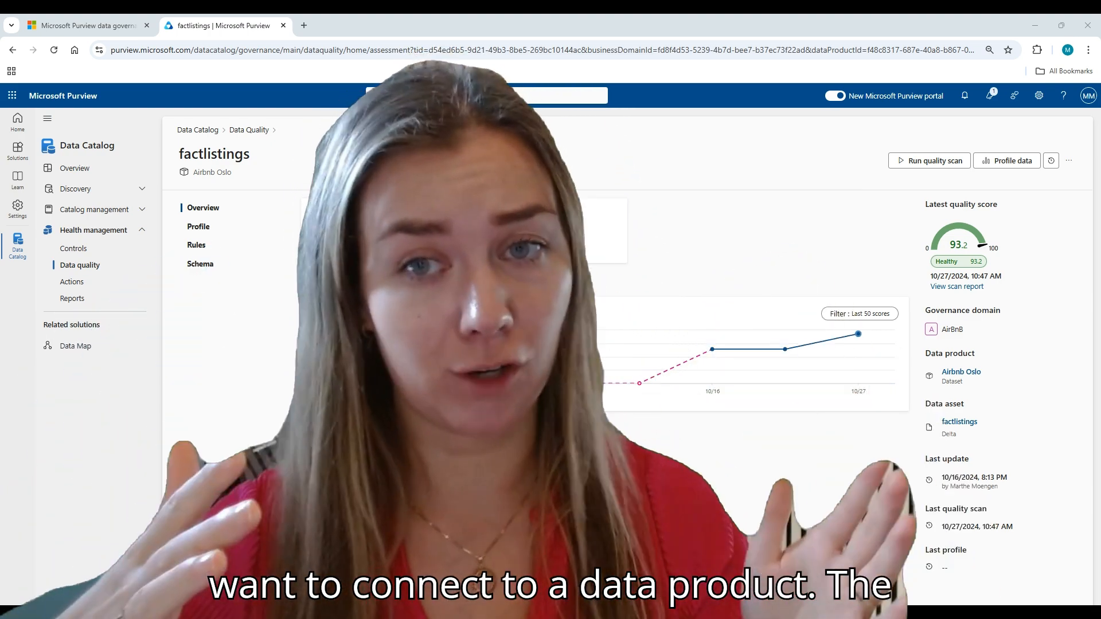
- Show the three factlistings rules on Price, ListingKey and ReviewValue with their scores
{"action": "left_click", "coordinate": [196, 245]}
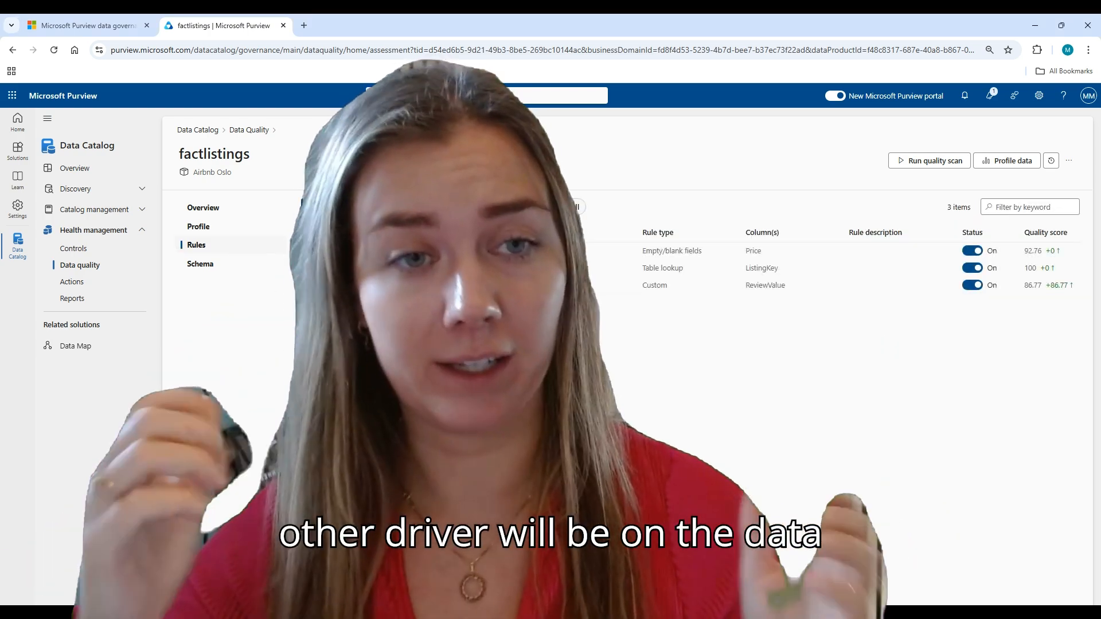